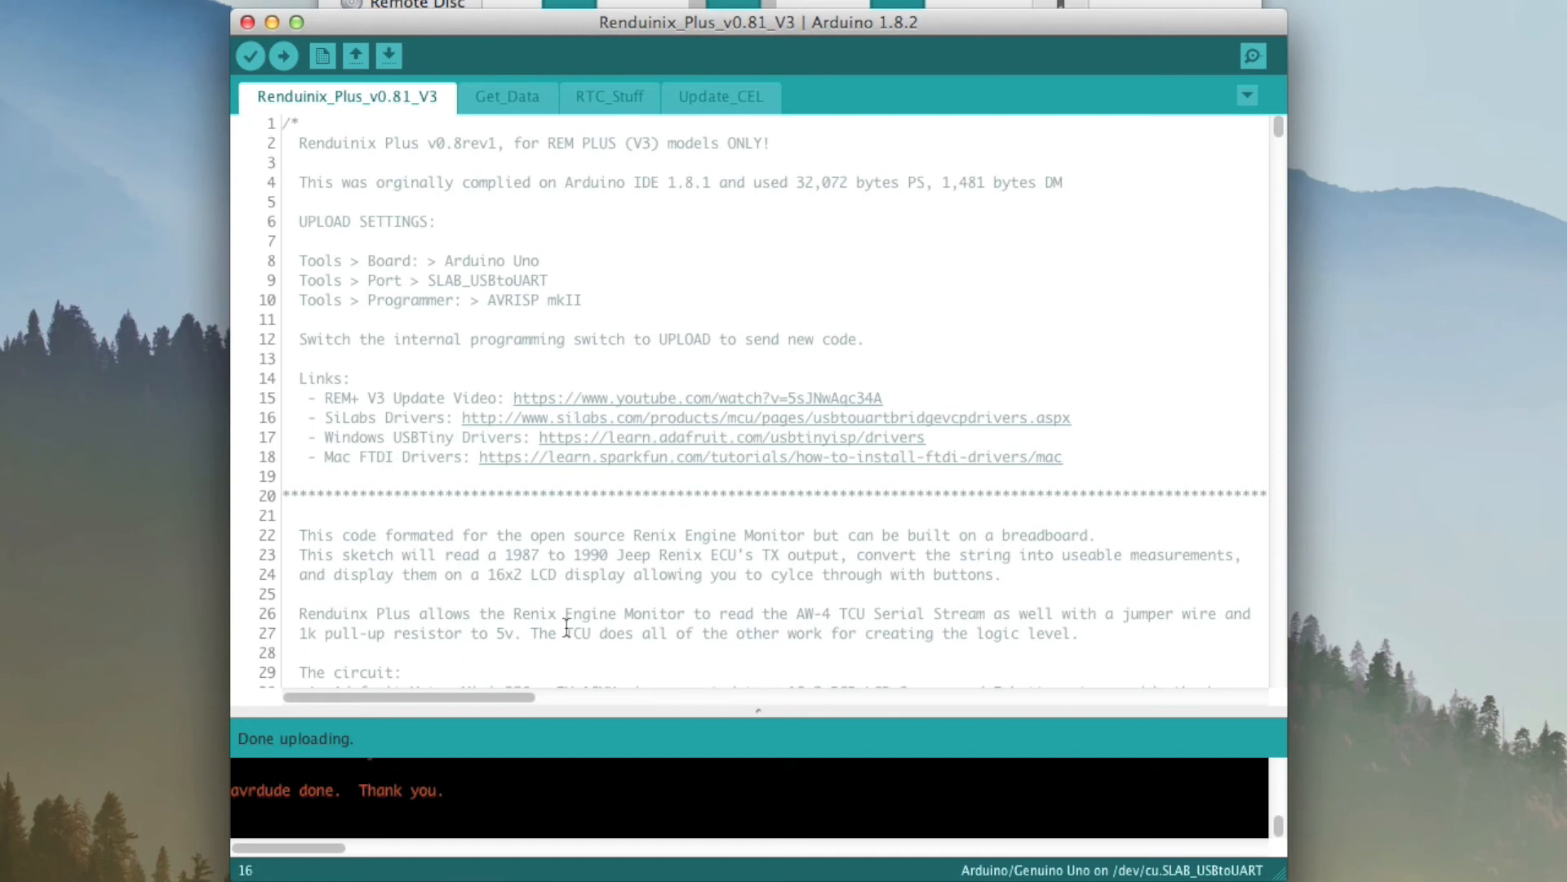
{"action": "mouse_move", "coordinate": [896, 400]}
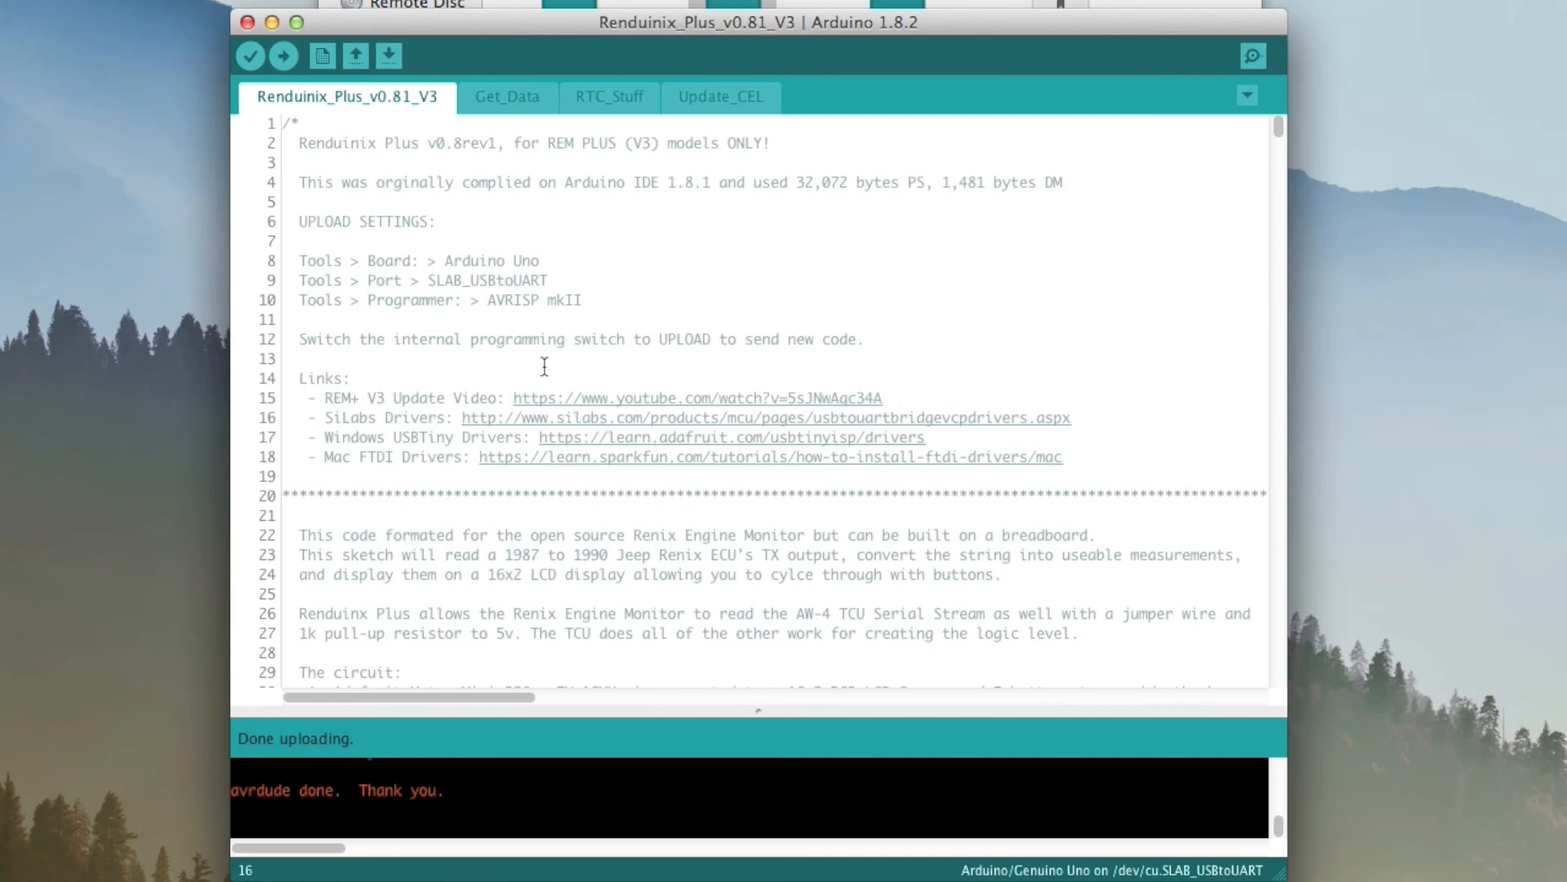
{"action": "mouse_move", "coordinate": [400, 439]}
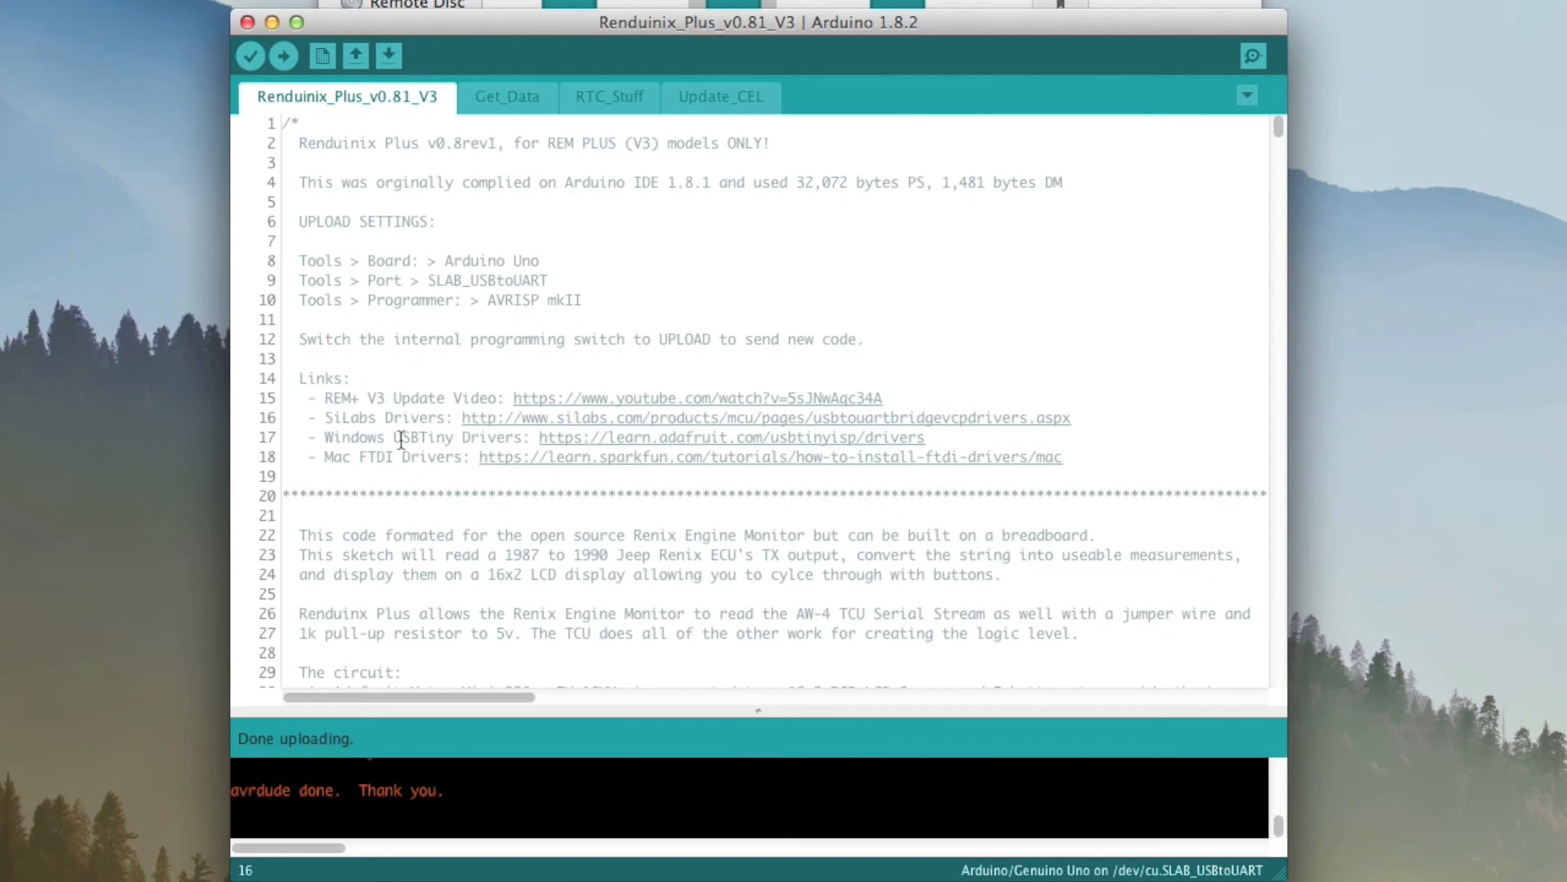
{"action": "mouse_move", "coordinate": [643, 459]}
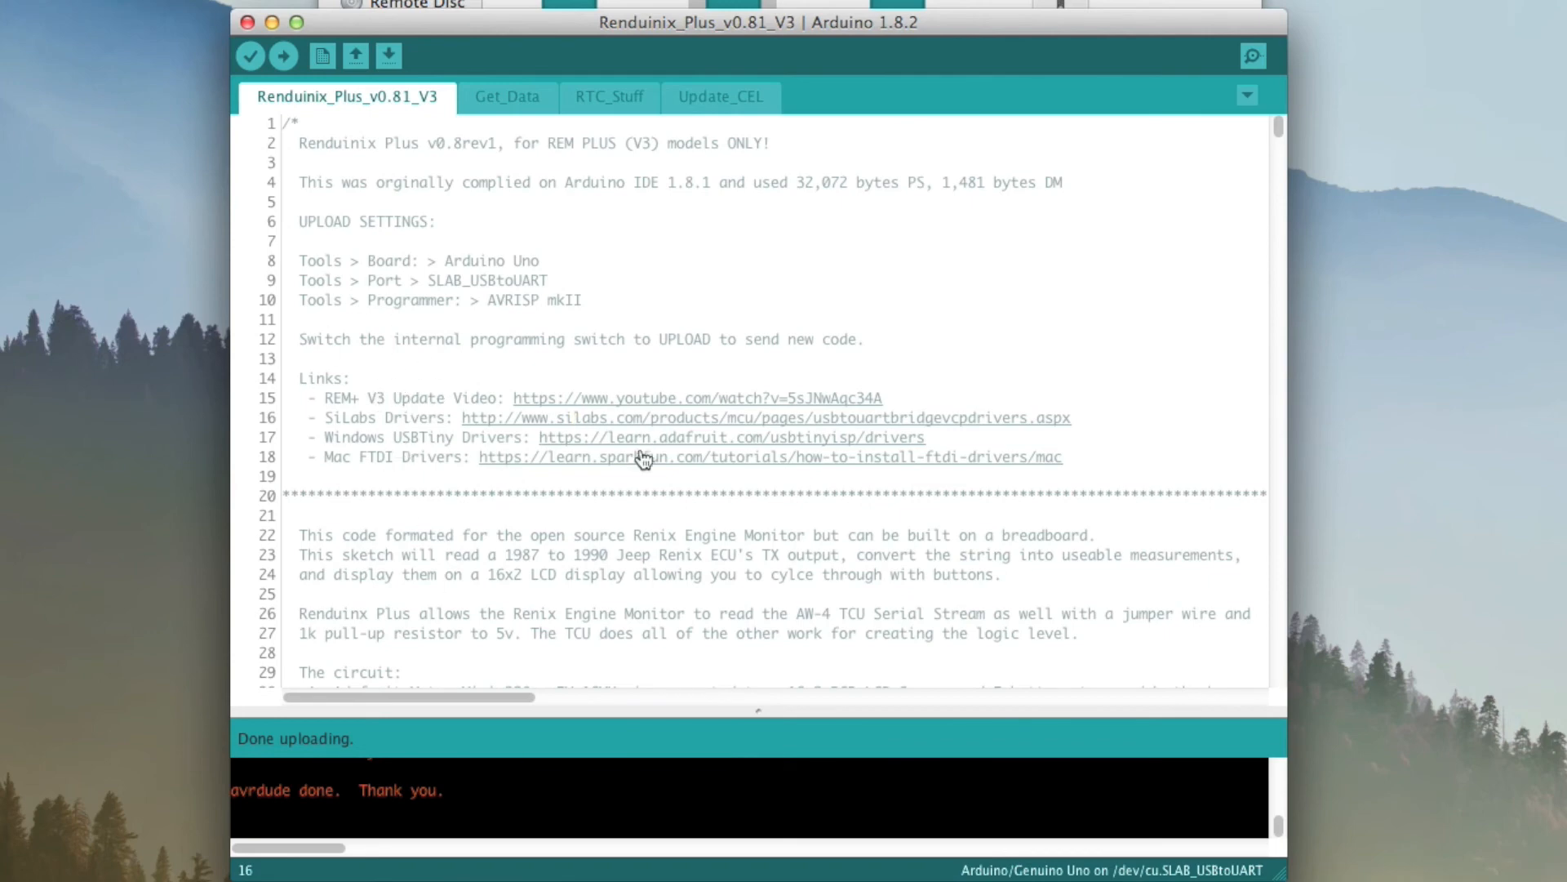
{"action": "mouse_move", "coordinate": [554, 352]}
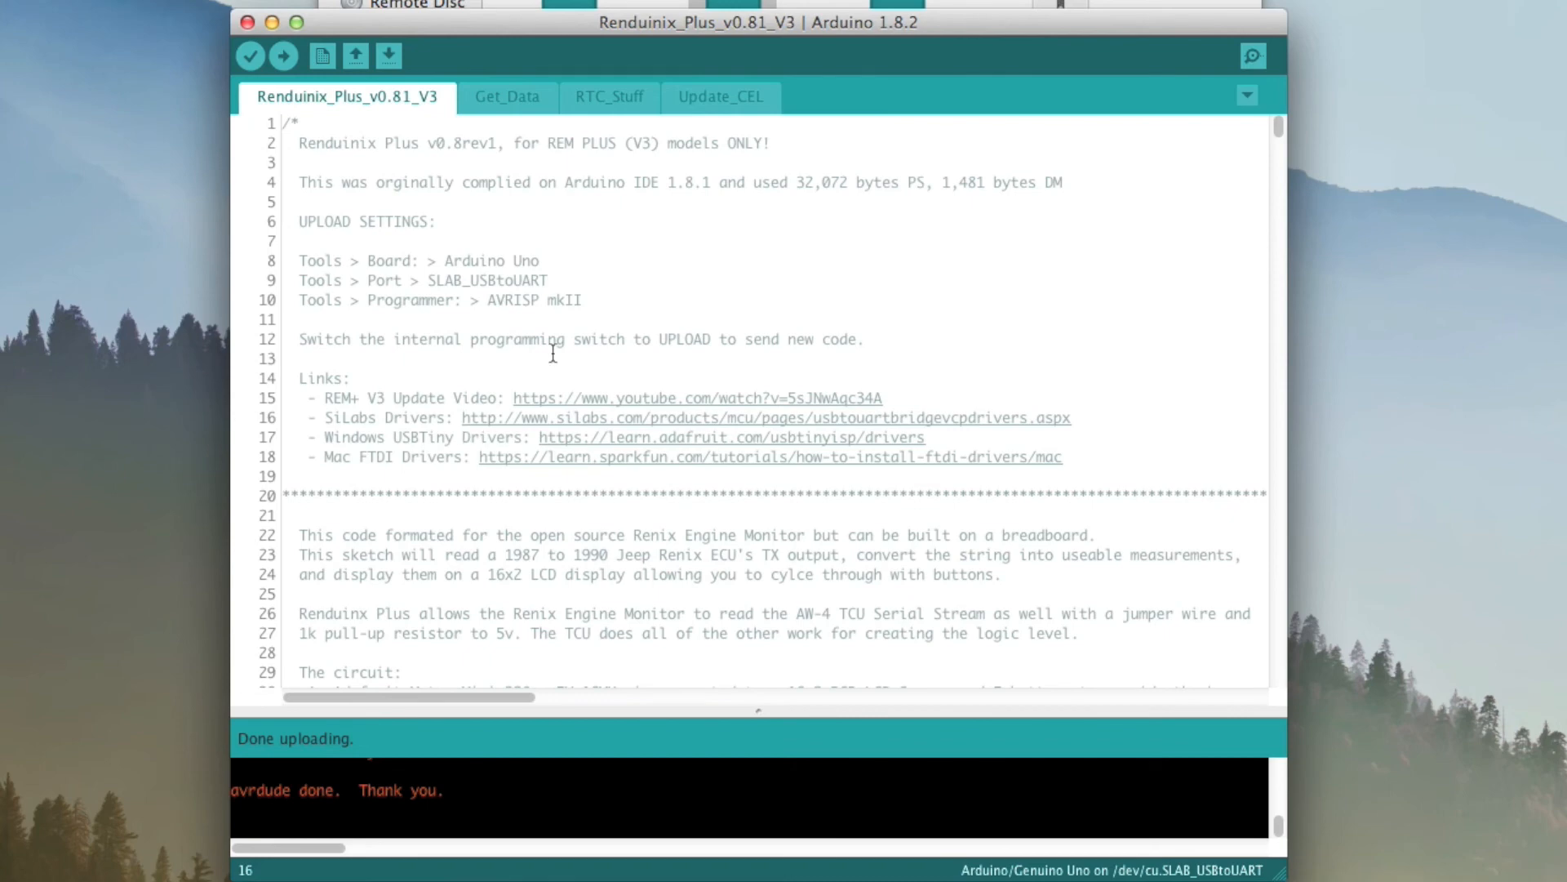
{"action": "mouse_move", "coordinate": [485, 382]}
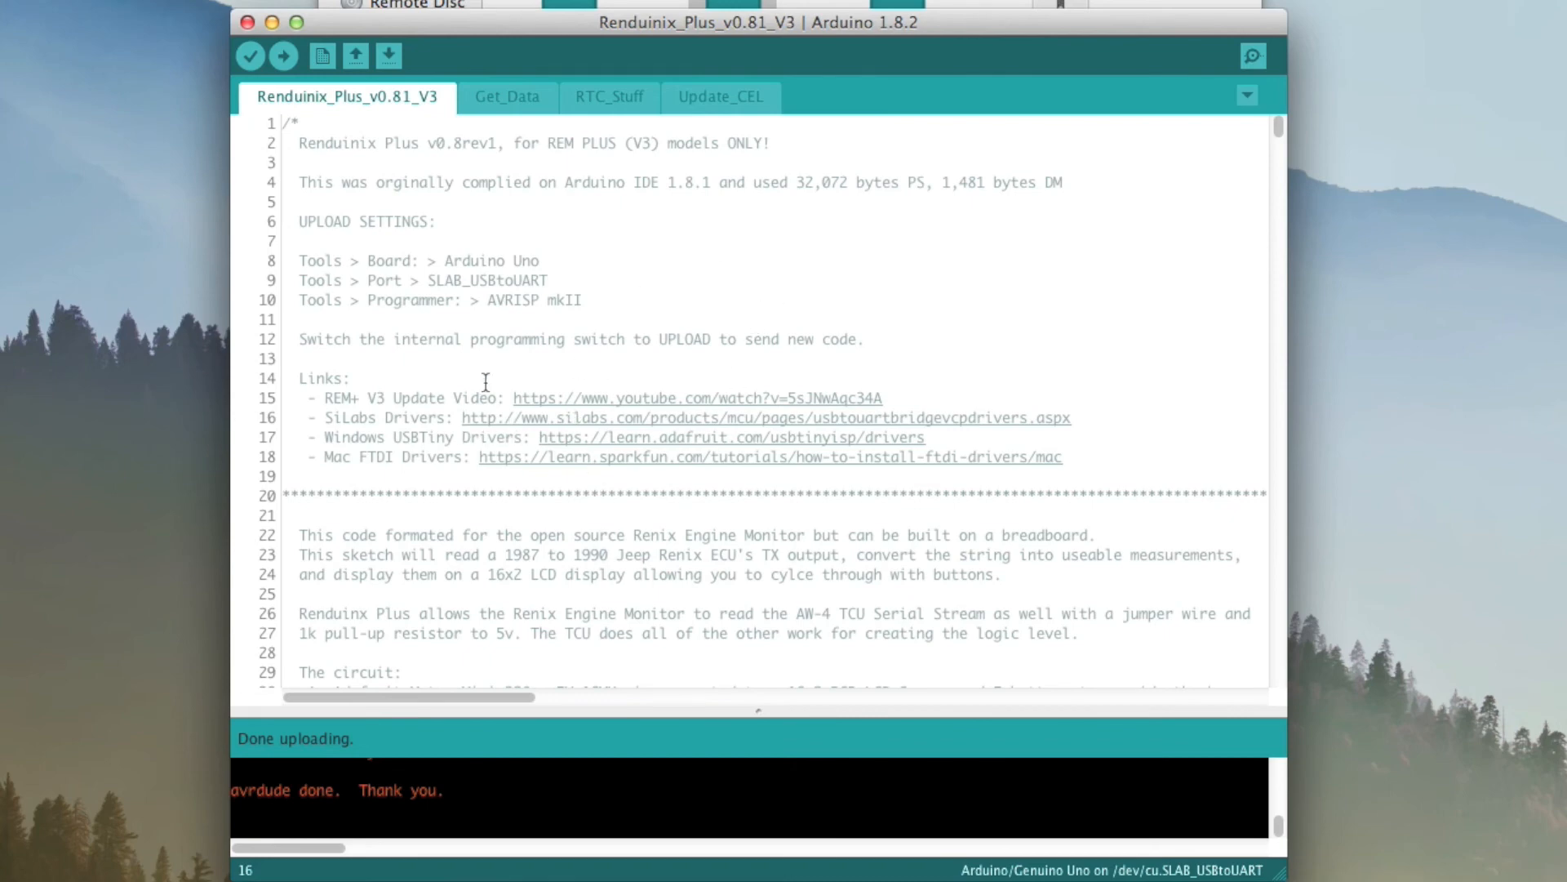
{"action": "mouse_move", "coordinate": [337, 443]}
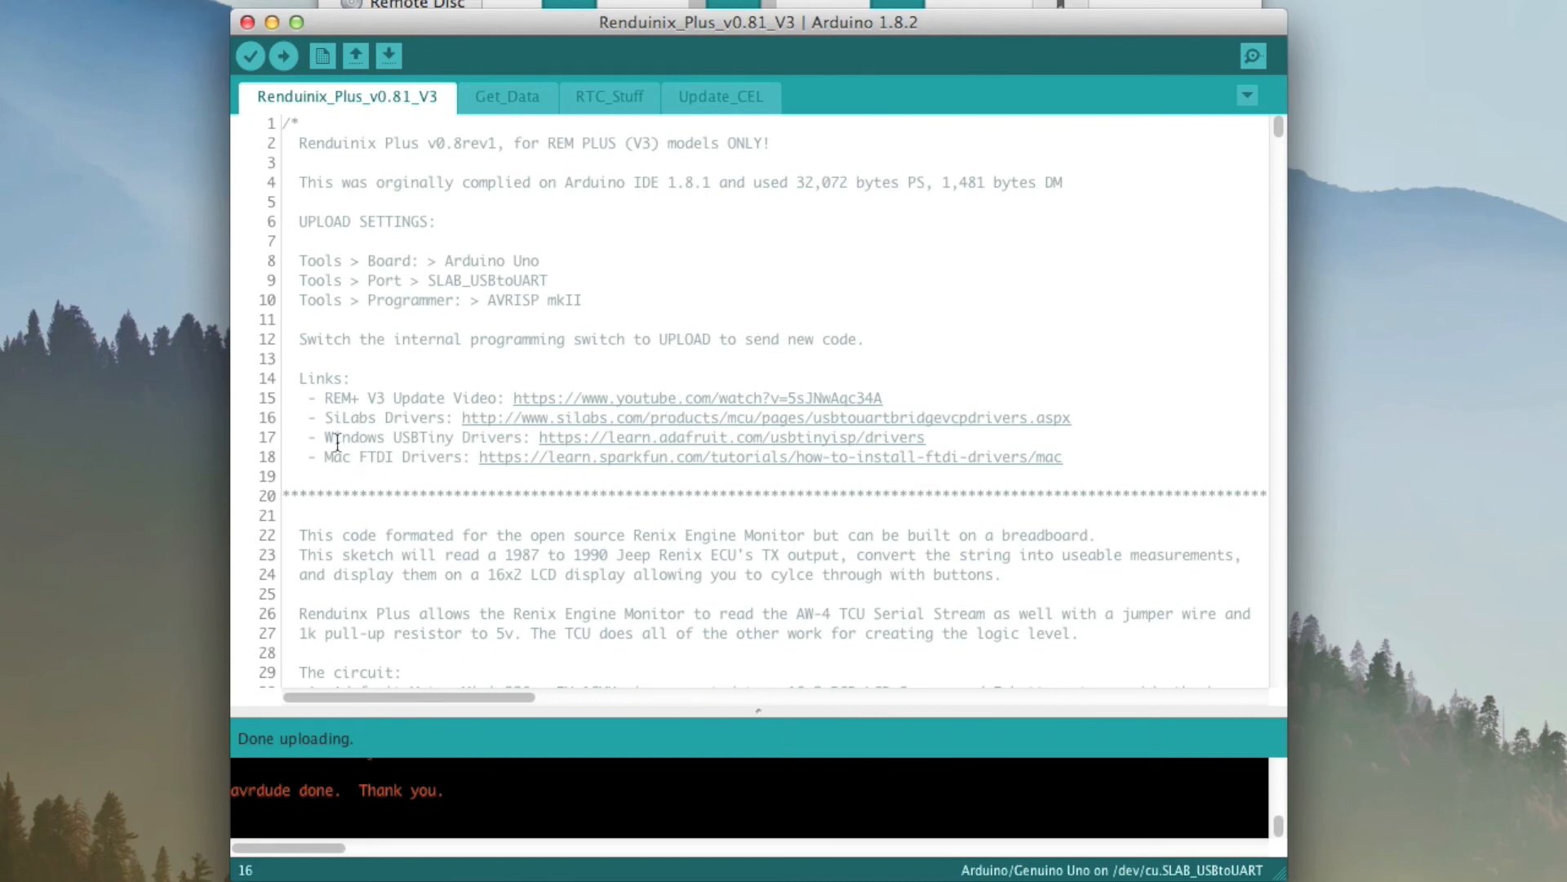